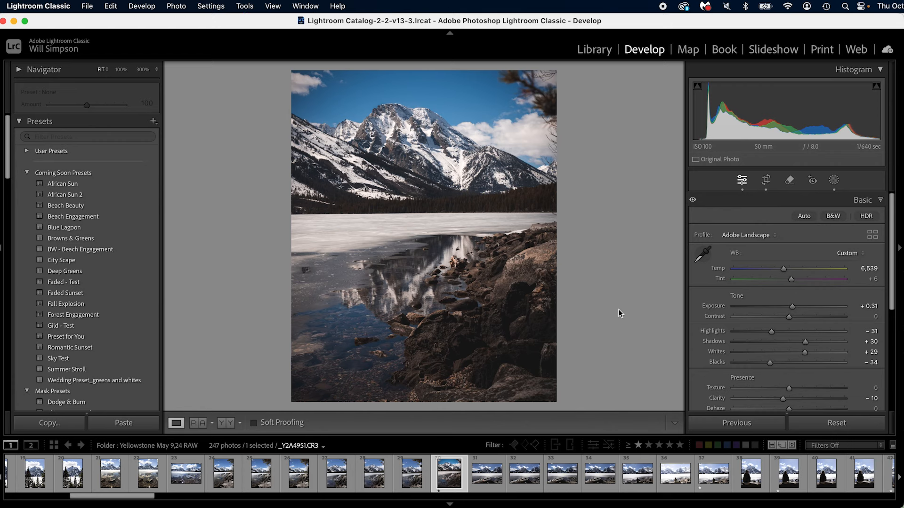
mouse_move(590, 305)
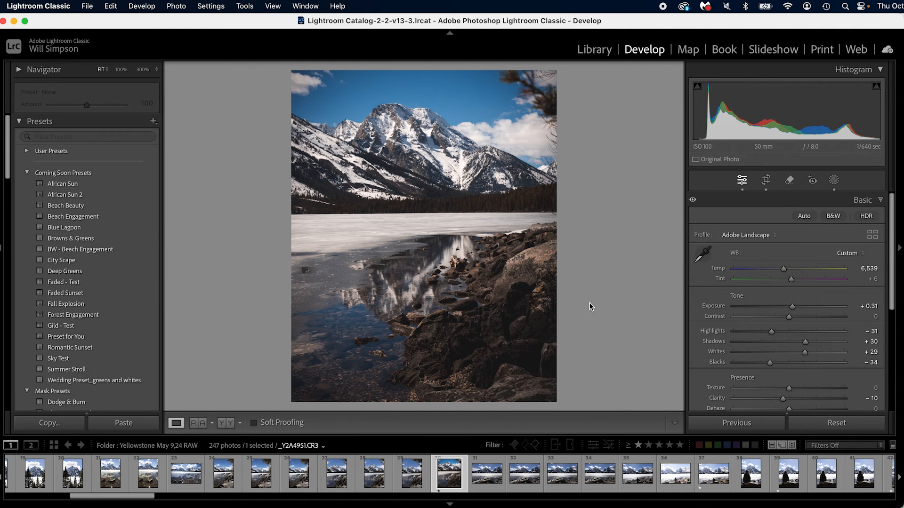
Review Color Mixer saturation and the tone curve, undo a change, then collapse all panels
left_click(704, 252)
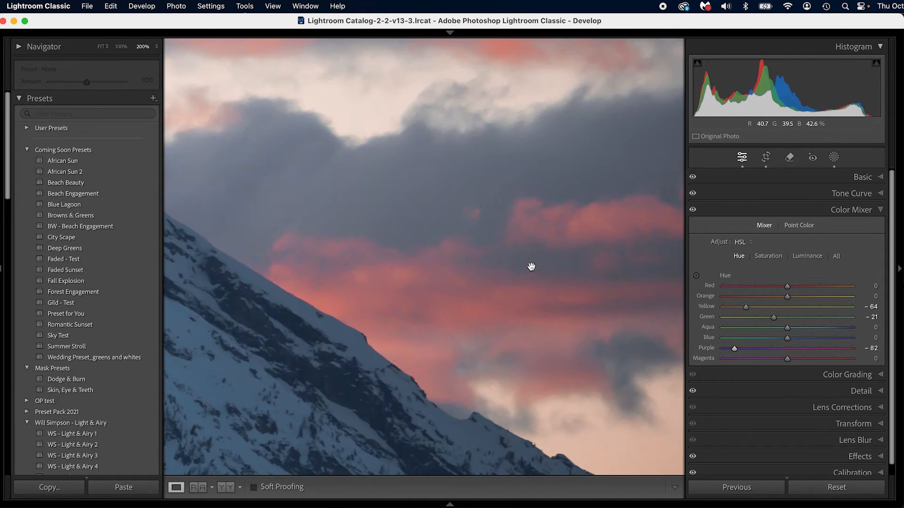
left_click(142, 46)
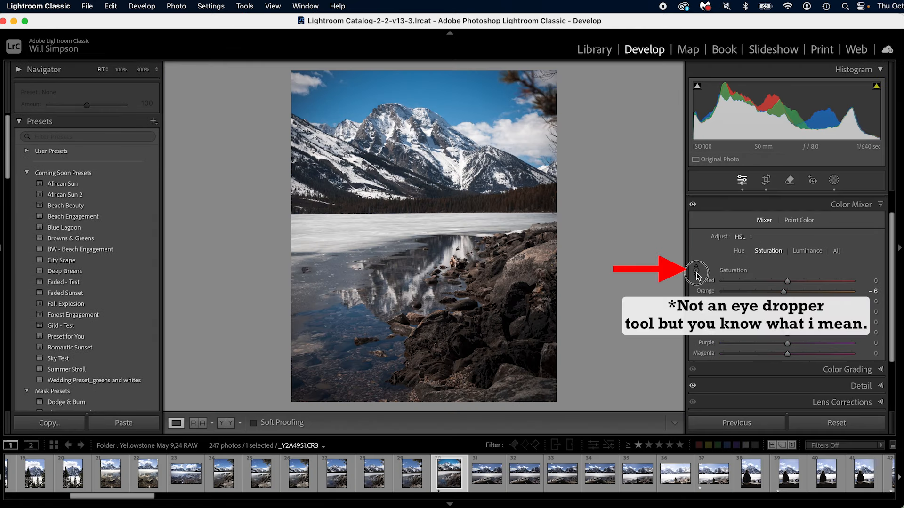
left_click(696, 273)
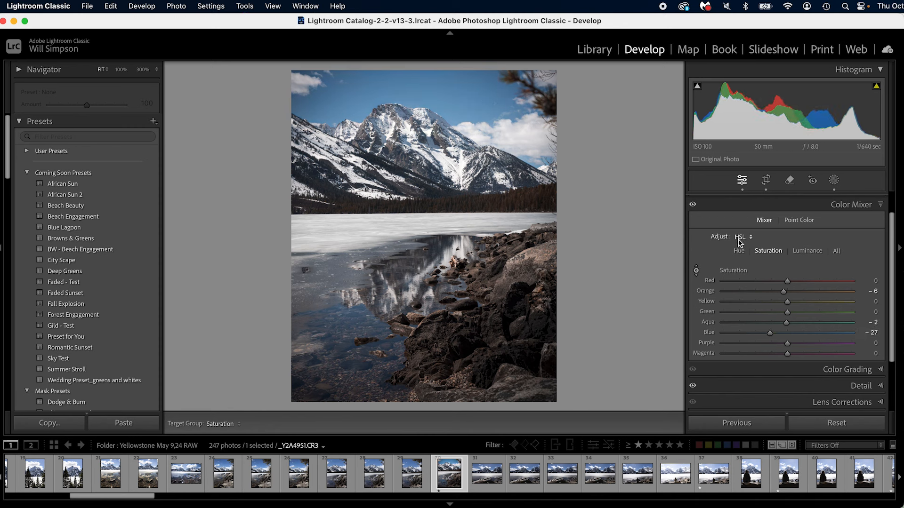
mouse_move(853, 294)
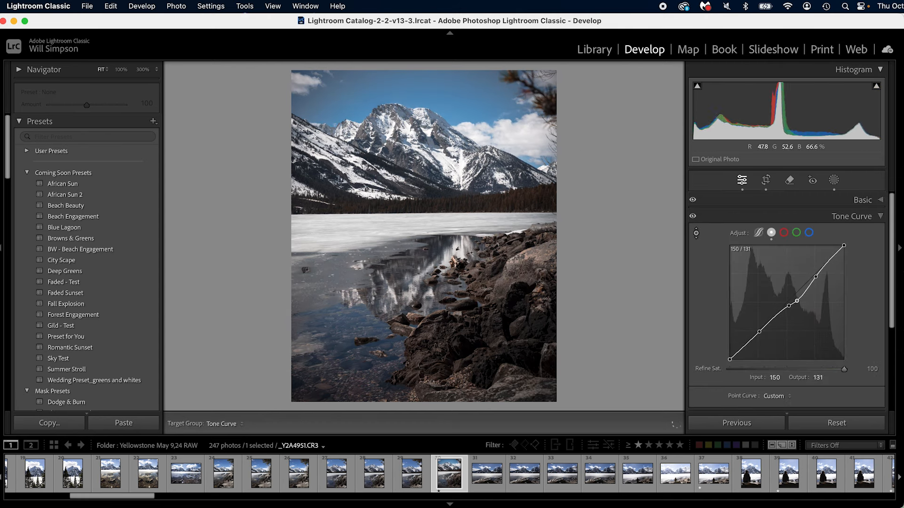
key("cmd+z")
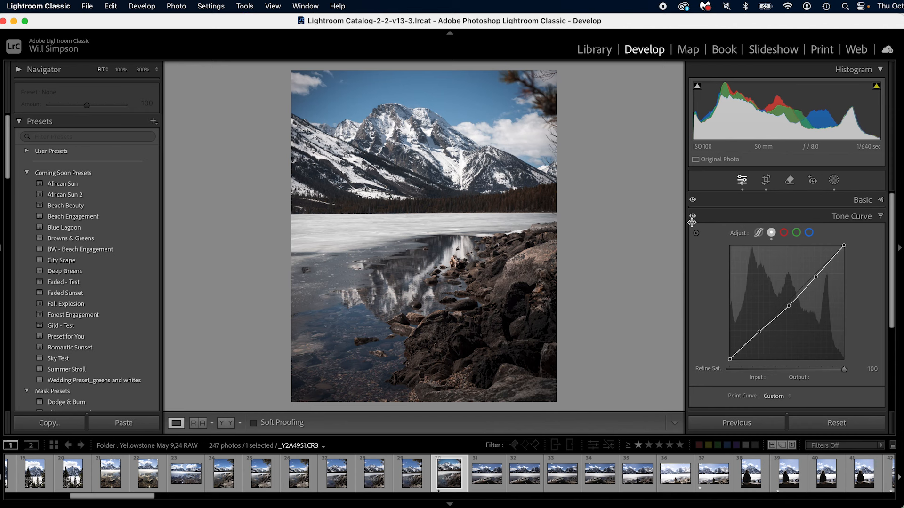
left_click(851, 216)
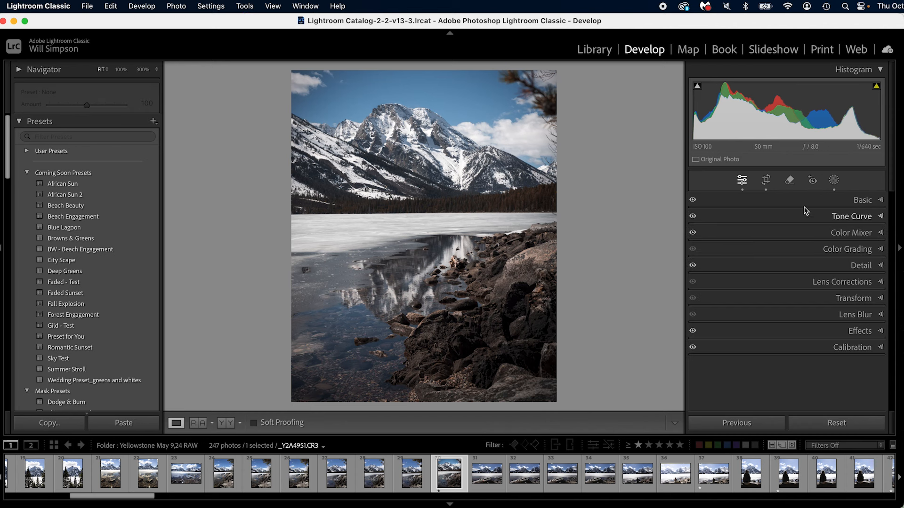
mouse_move(521, 206)
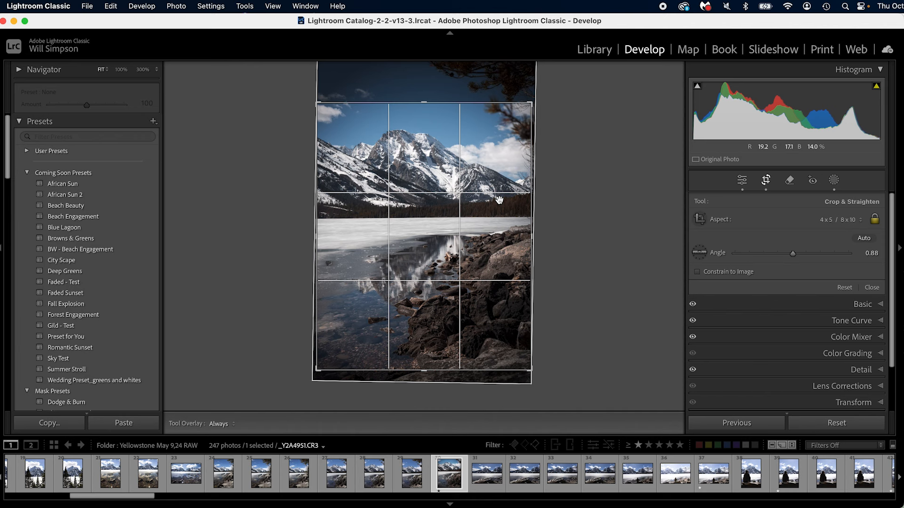
Cycle the composition guide overlays on the 4 x 5 crop with O and Shift+O
key("o")
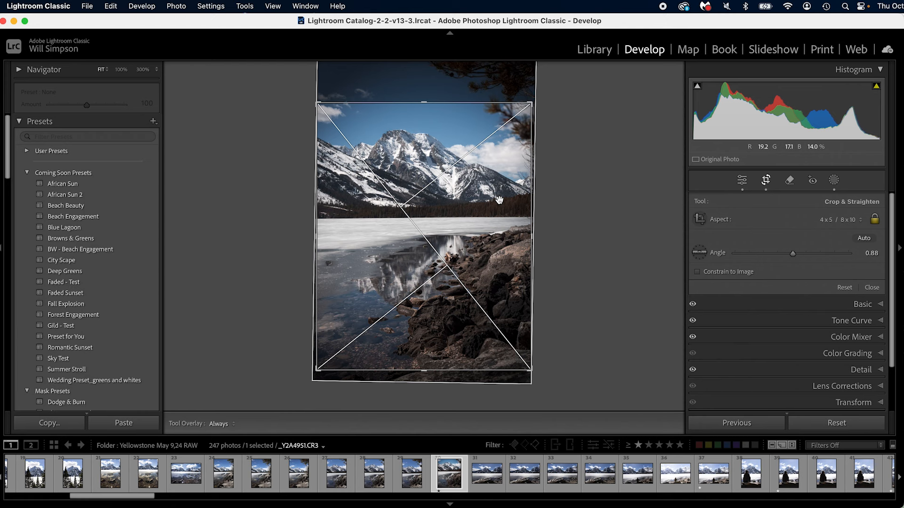
key("shift+o")
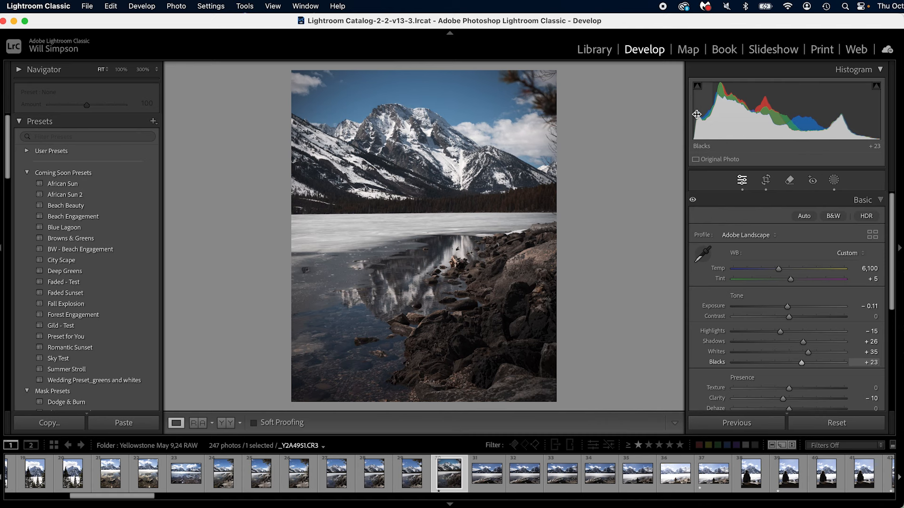
Collapse the Basic panel and expand the Detail panel with sharpening and noise reduction
left_click(863, 200)
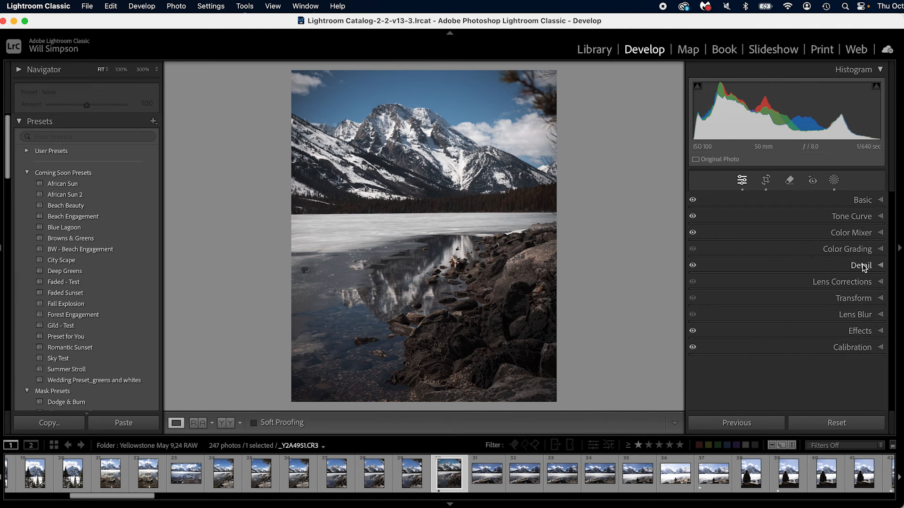
left_click(859, 266)
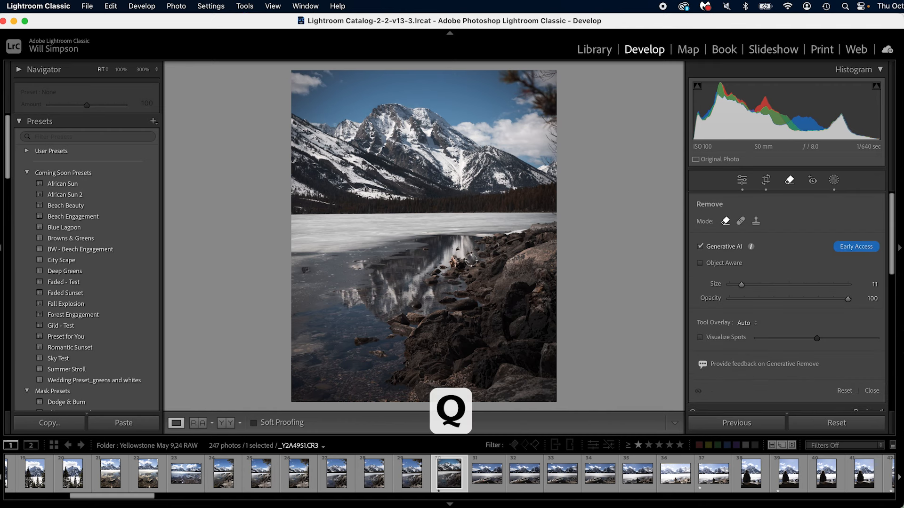
mouse_move(445, 218)
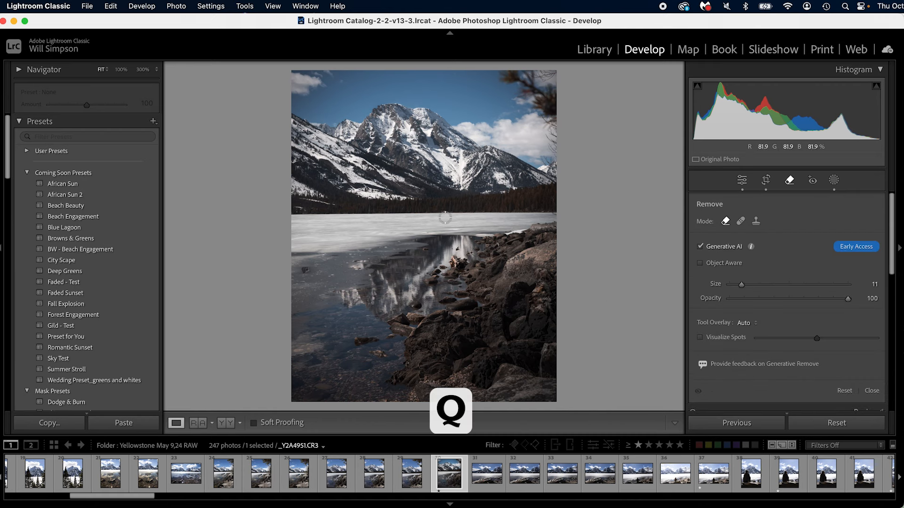
left_click(756, 222)
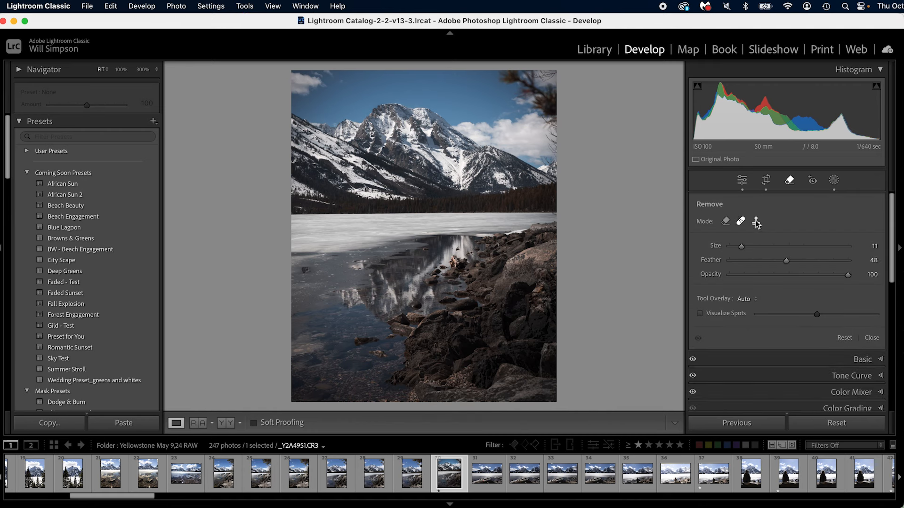
left_click(726, 221)
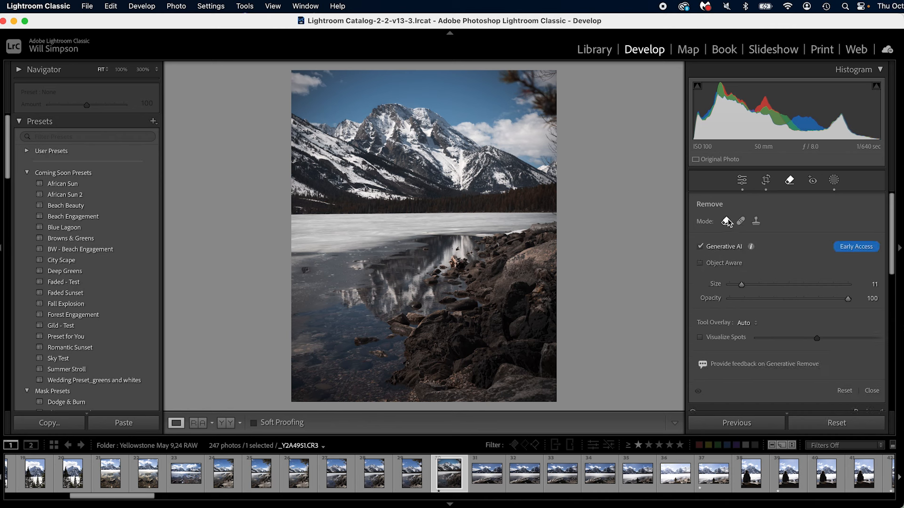
left_click(742, 180)
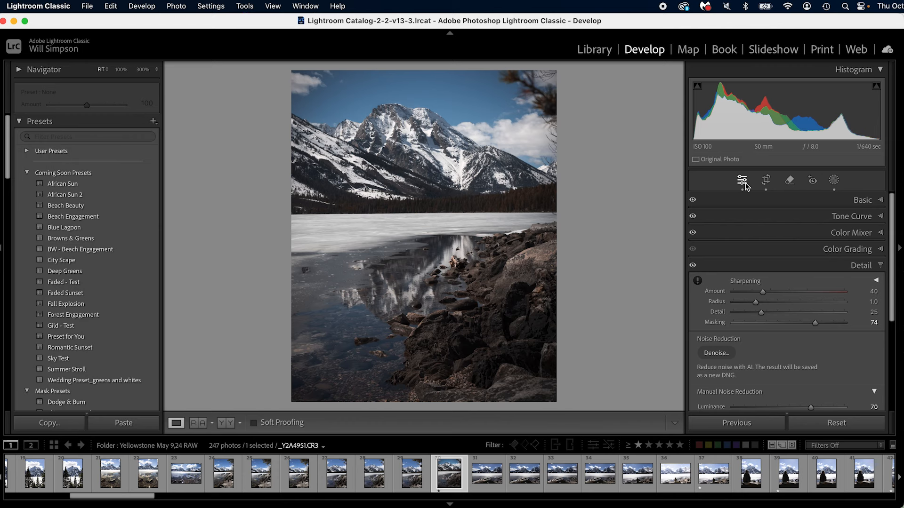
key("cmd+[")
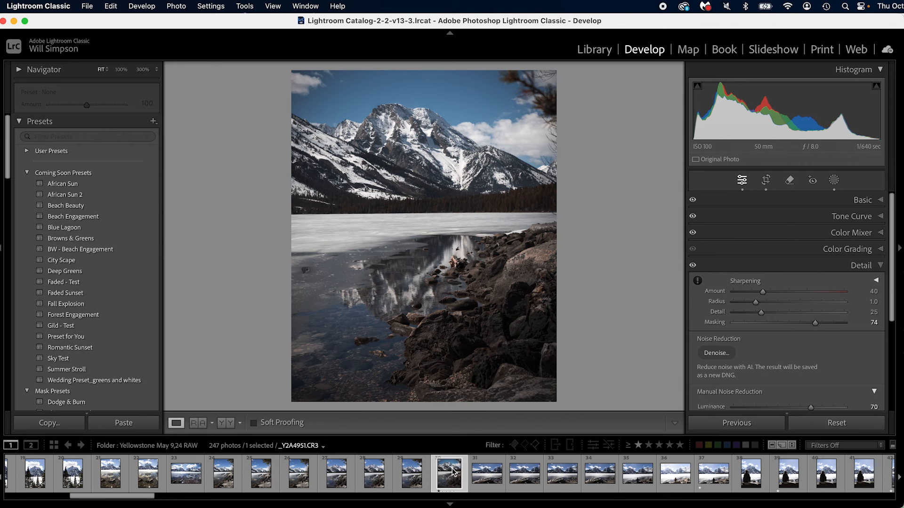
Select similar lake photos, compare them in Survey view, then return to editing
left_click(523, 473)
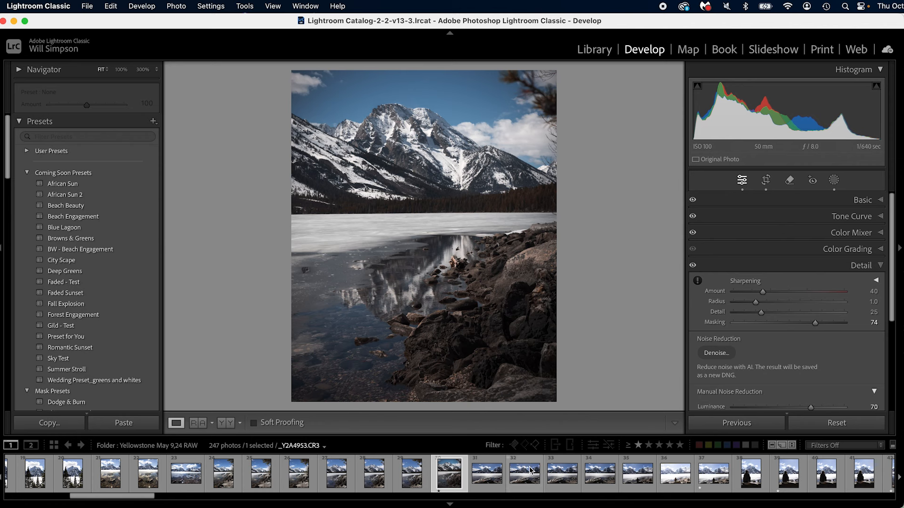
left_click(523, 474)
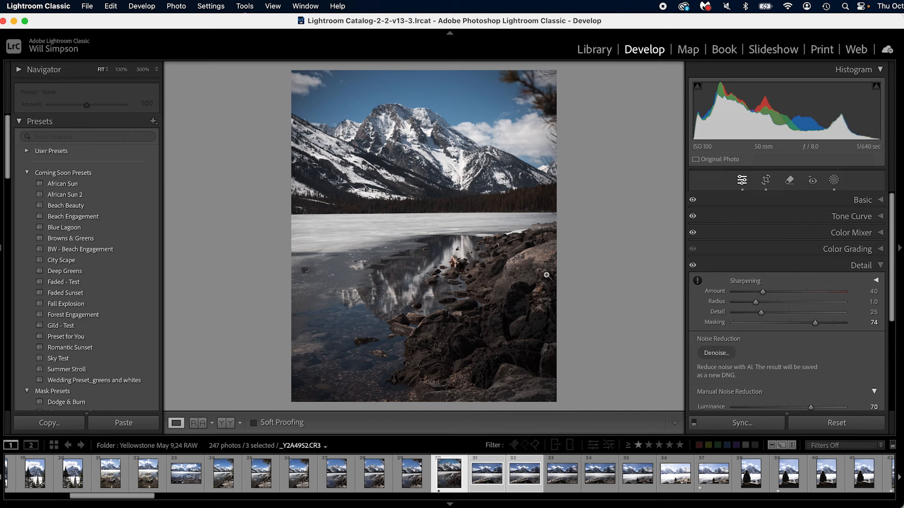
left_click(594, 49)
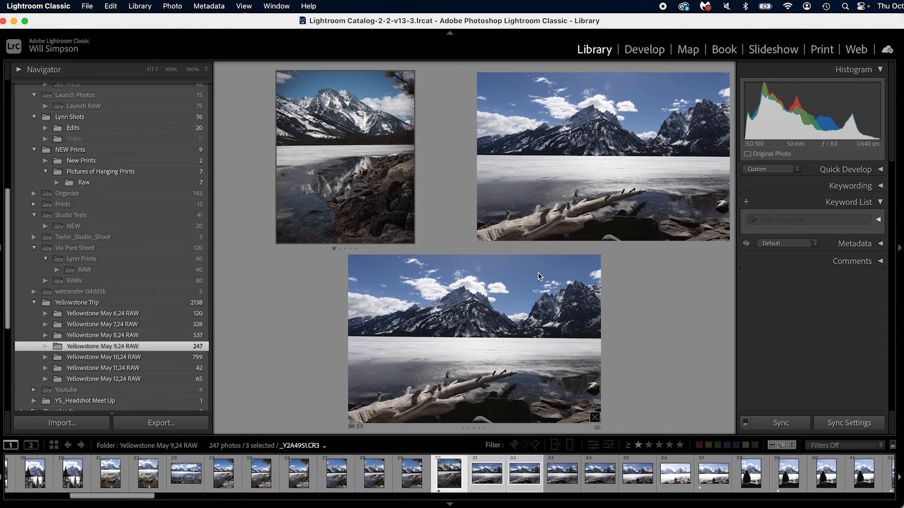
left_click(643, 49)
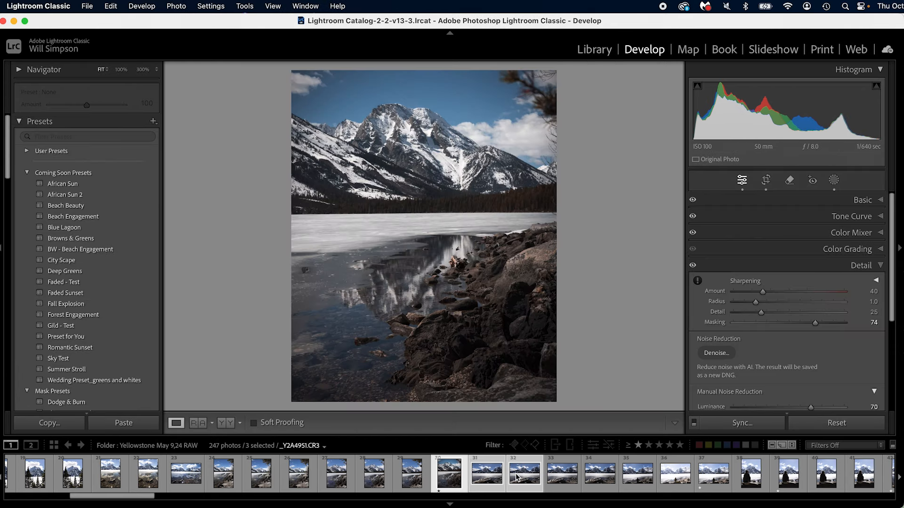
Filter the filmstrip to four-star photos and compare those three side by side
left_click(410, 475)
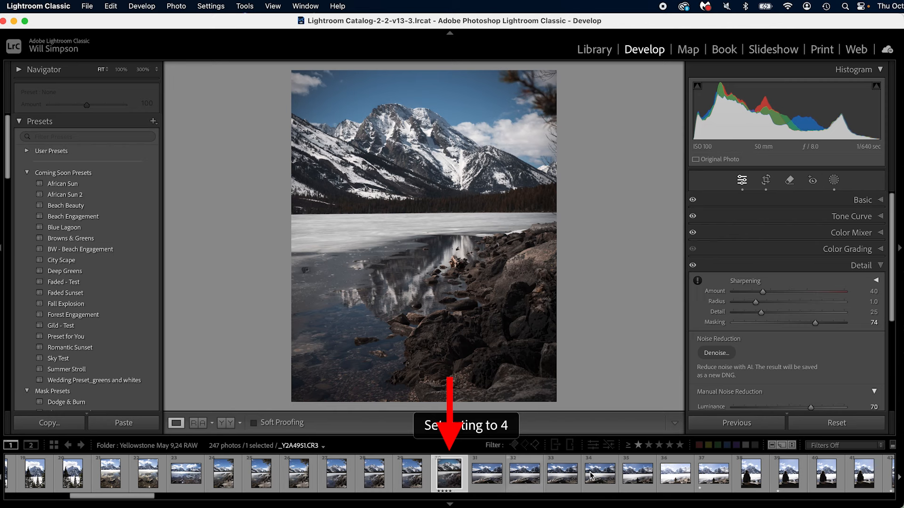
left_click(599, 473)
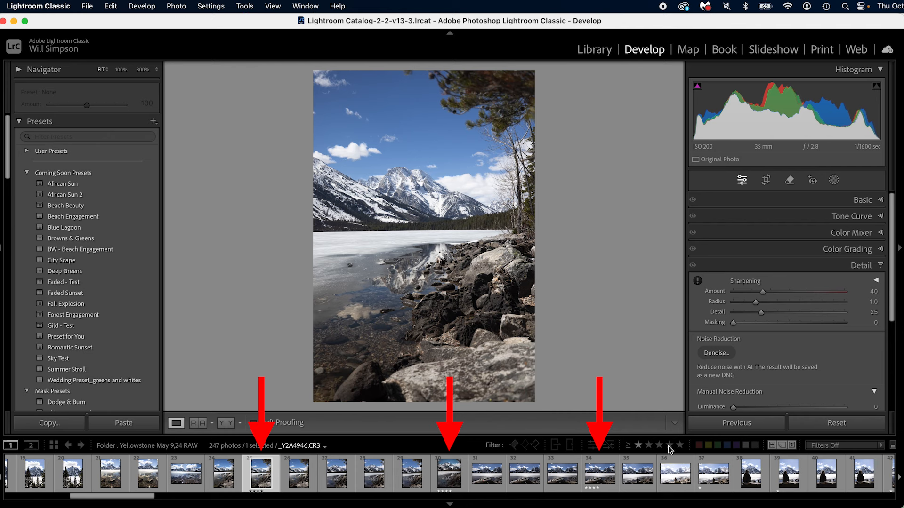
left_click(667, 444)
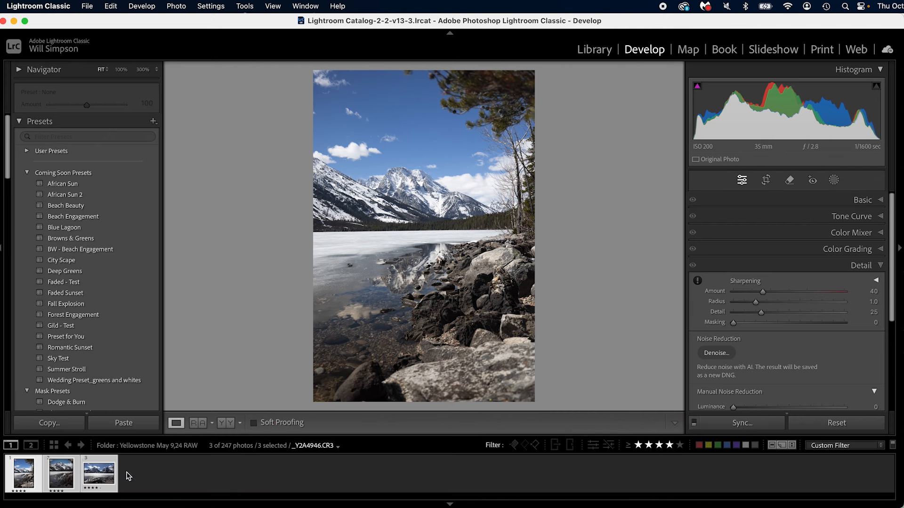
left_click(594, 49)
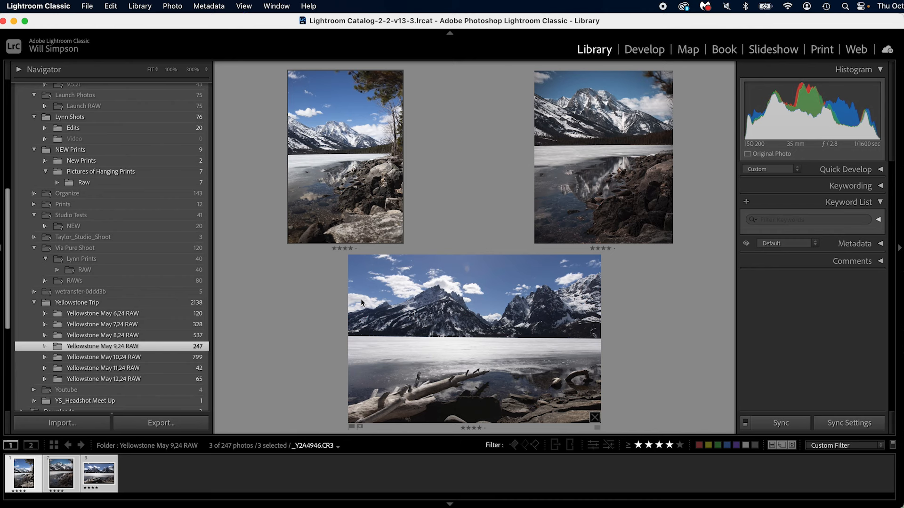
left_click(644, 49)
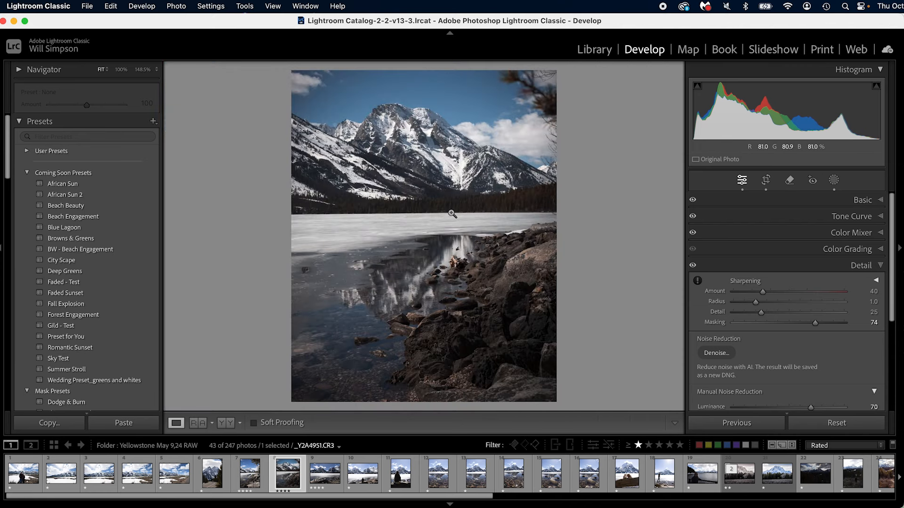
Zoom in on the lake photo to inspect the mountain detail
left_click(452, 213)
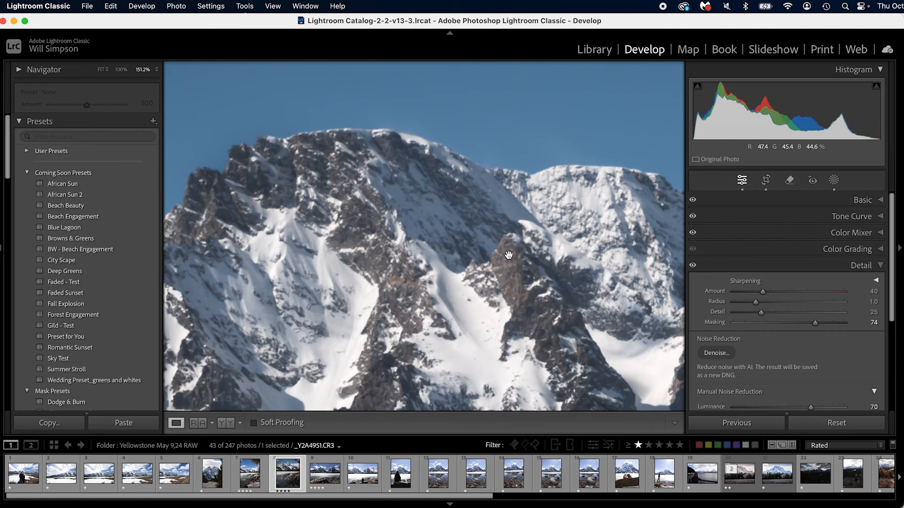
mouse_move(465, 220)
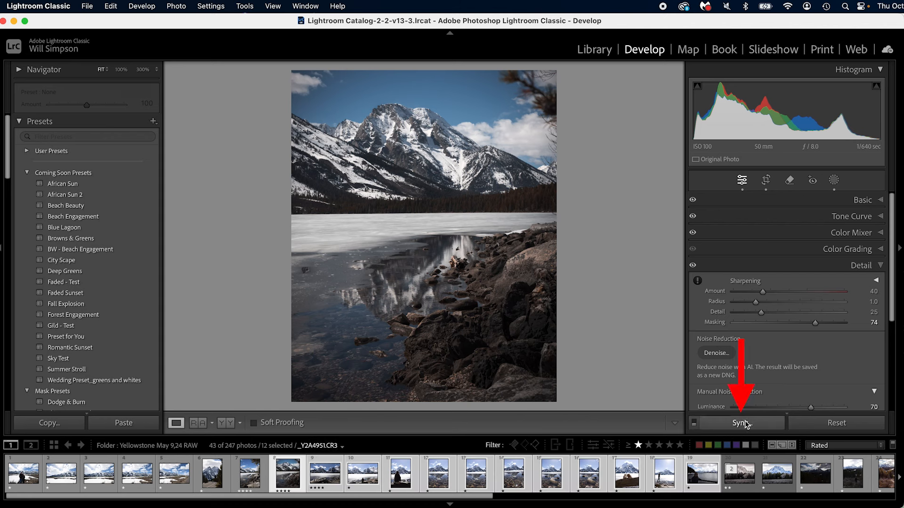
Open Synchronize Settings, with masking, crop and removal unchecked
left_click(742, 422)
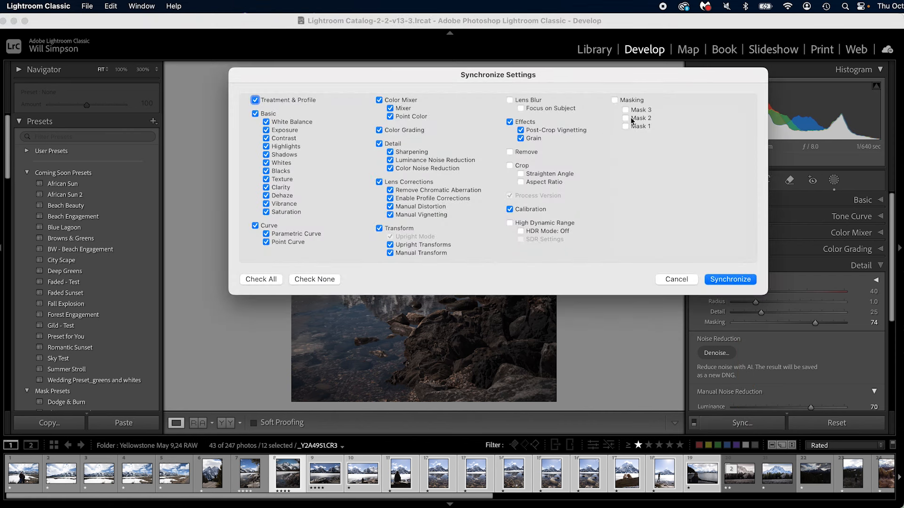
mouse_move(691, 183)
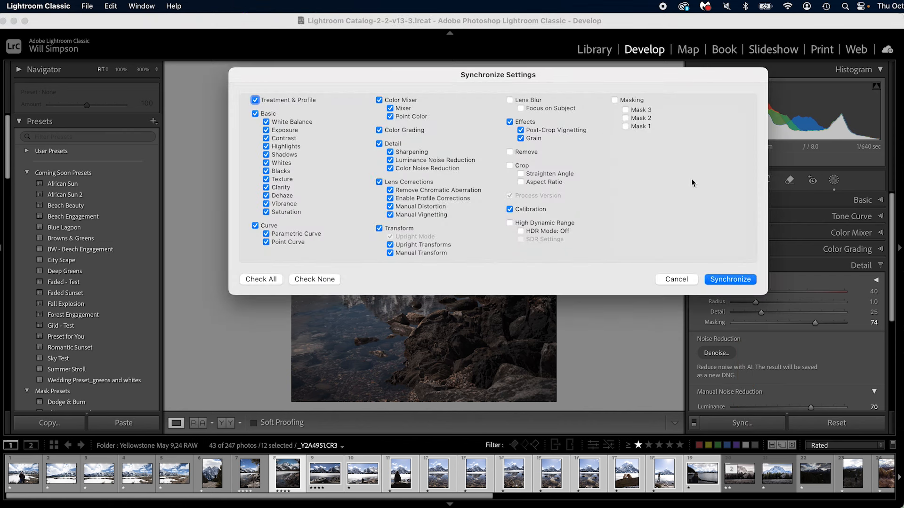